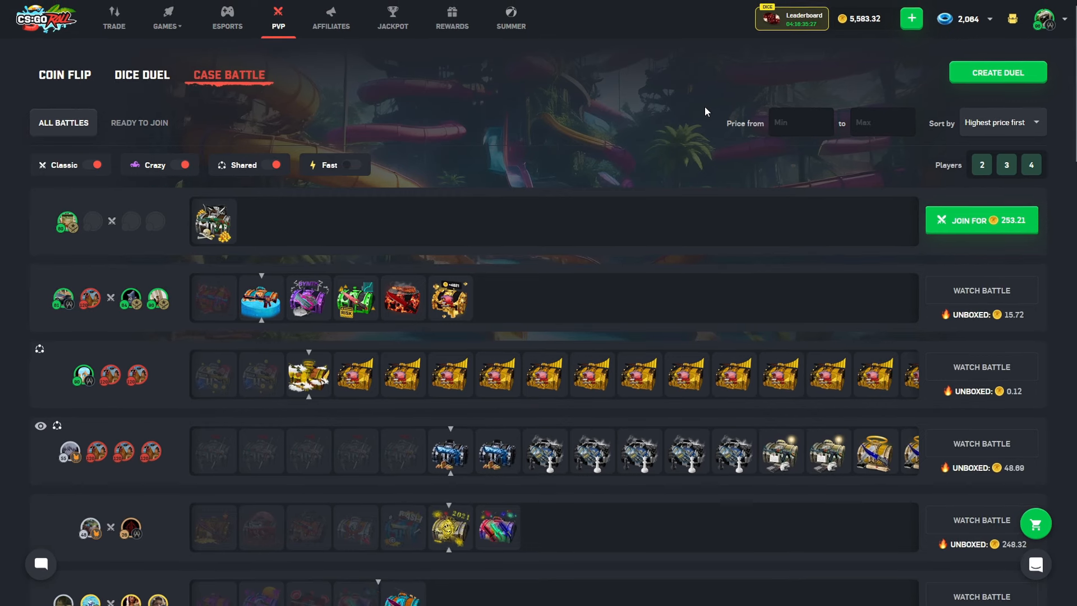
mouse_move(367, 149)
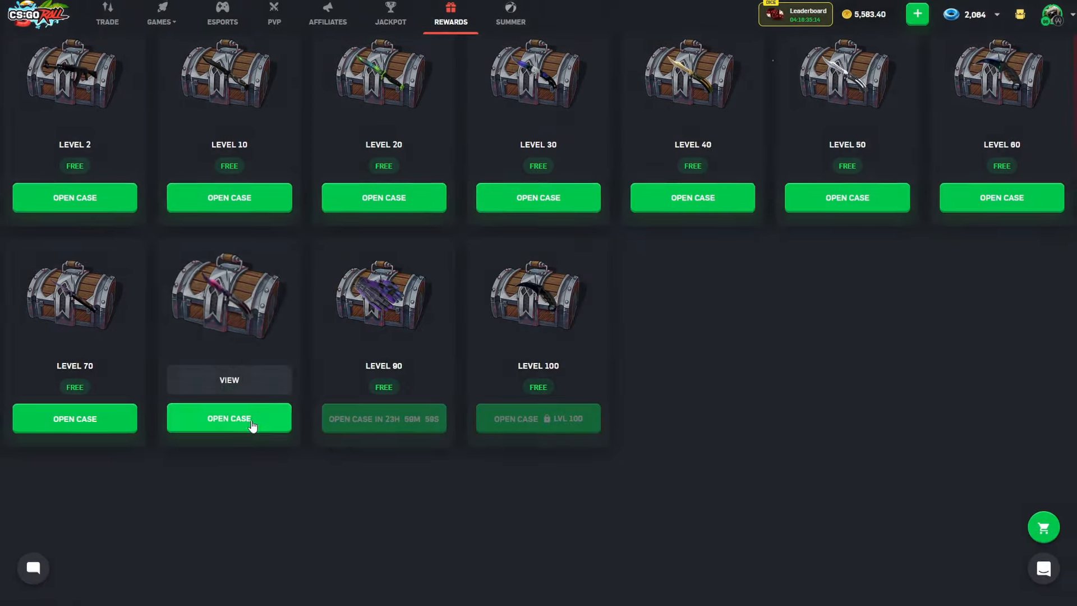
Step: Open the free Level 80, 70, 60 and 50 daily cases, closing each result
click(229, 417)
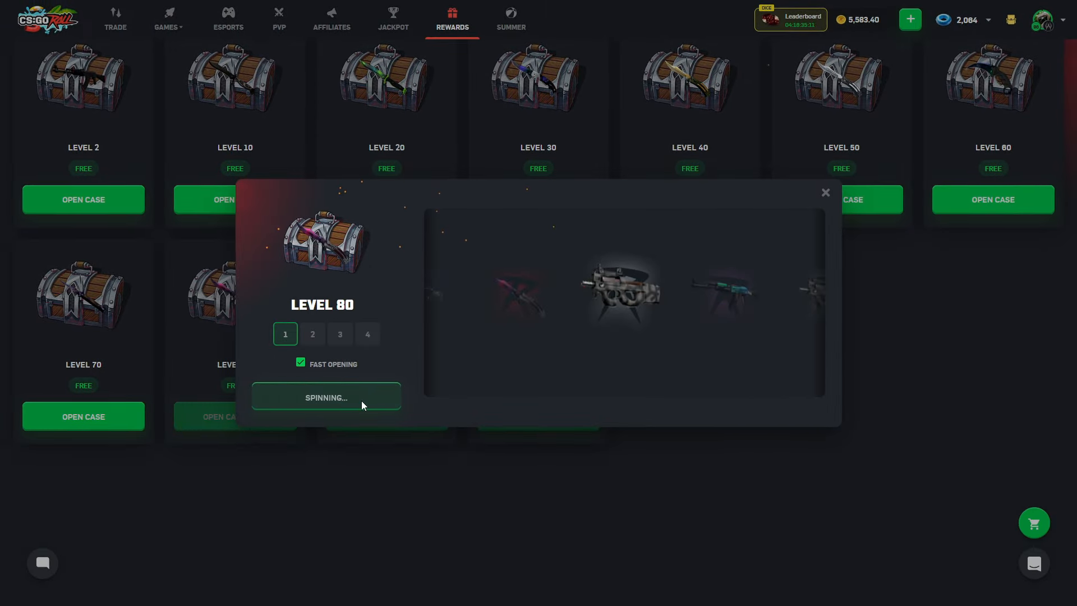
click(825, 193)
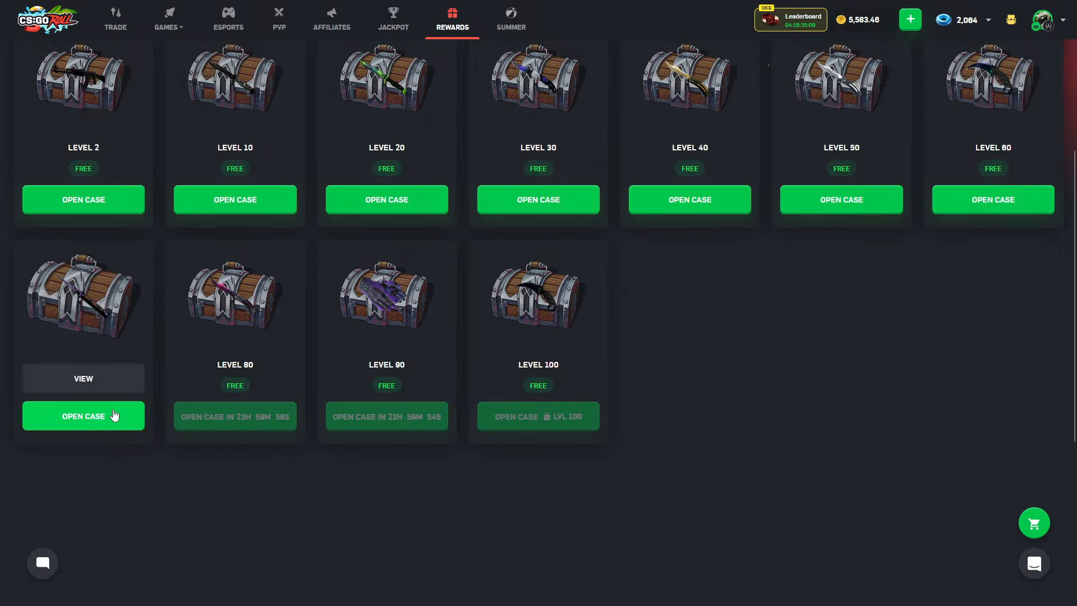
click(83, 415)
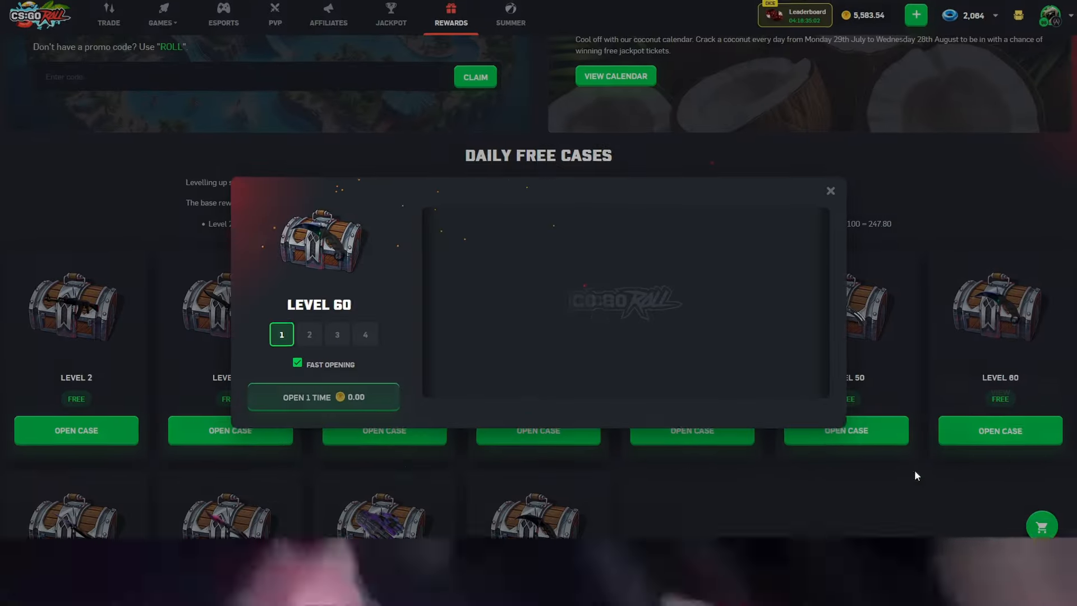
click(323, 397)
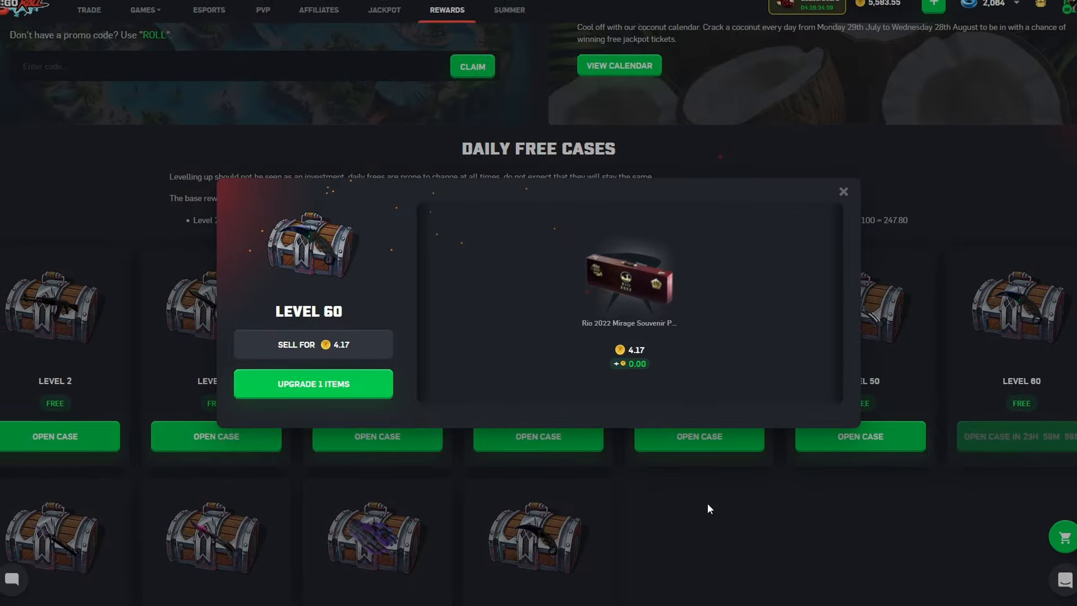
click(843, 191)
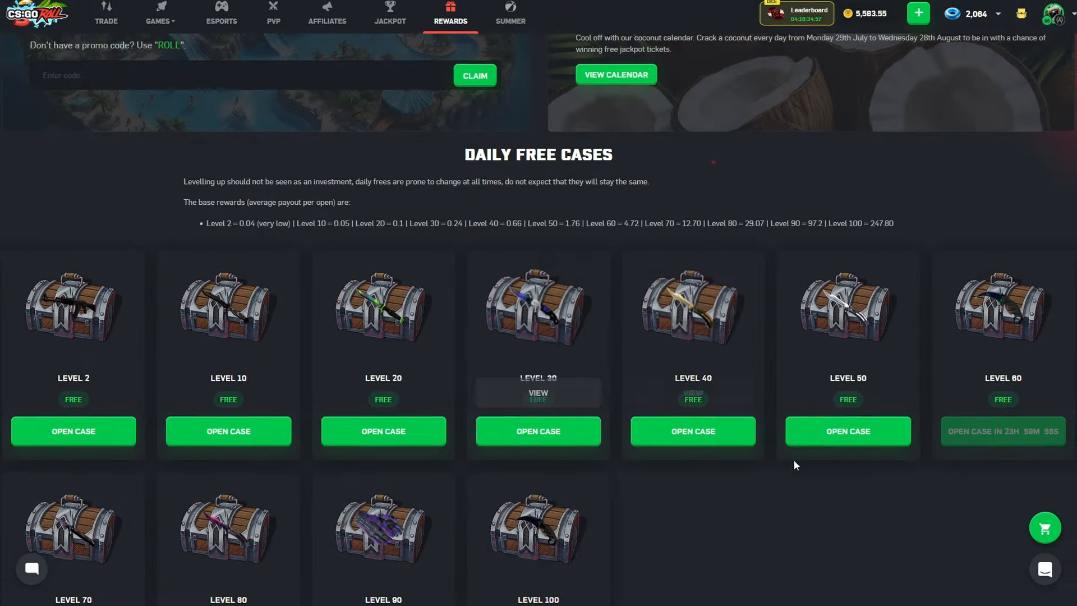
click(847, 431)
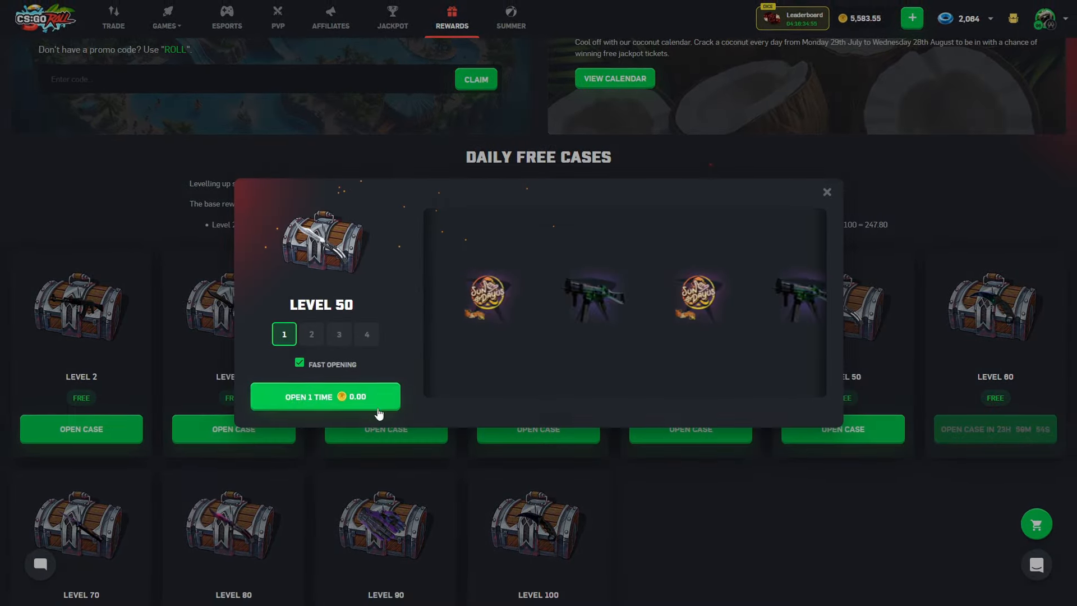
click(278, 17)
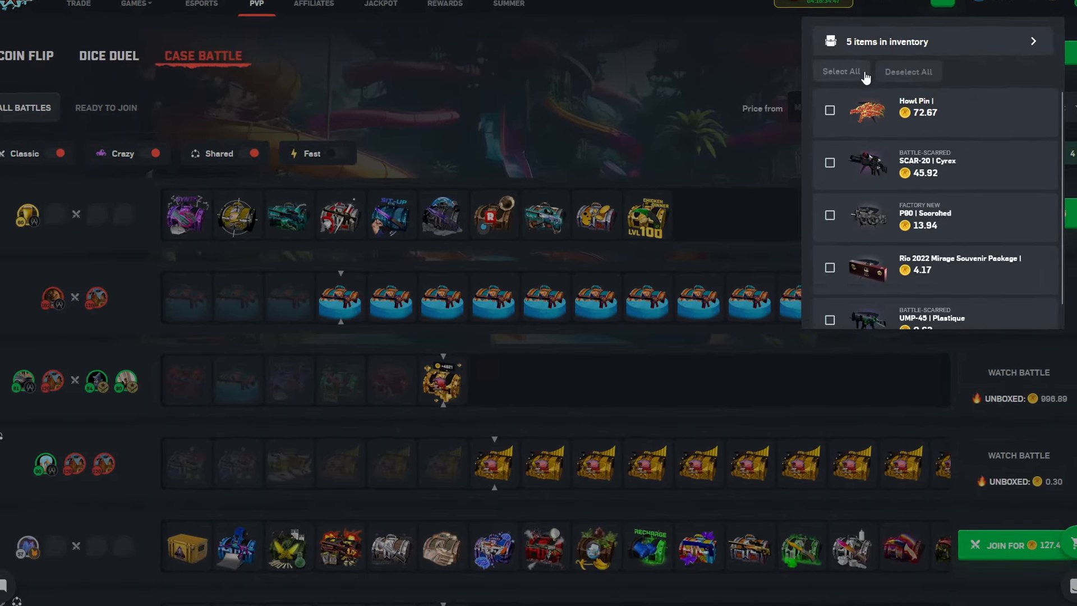
Step: Sell all inventory items and create a 130.14-coin battle with 5% Lore, Geode, 70% Awp
click(840, 72)
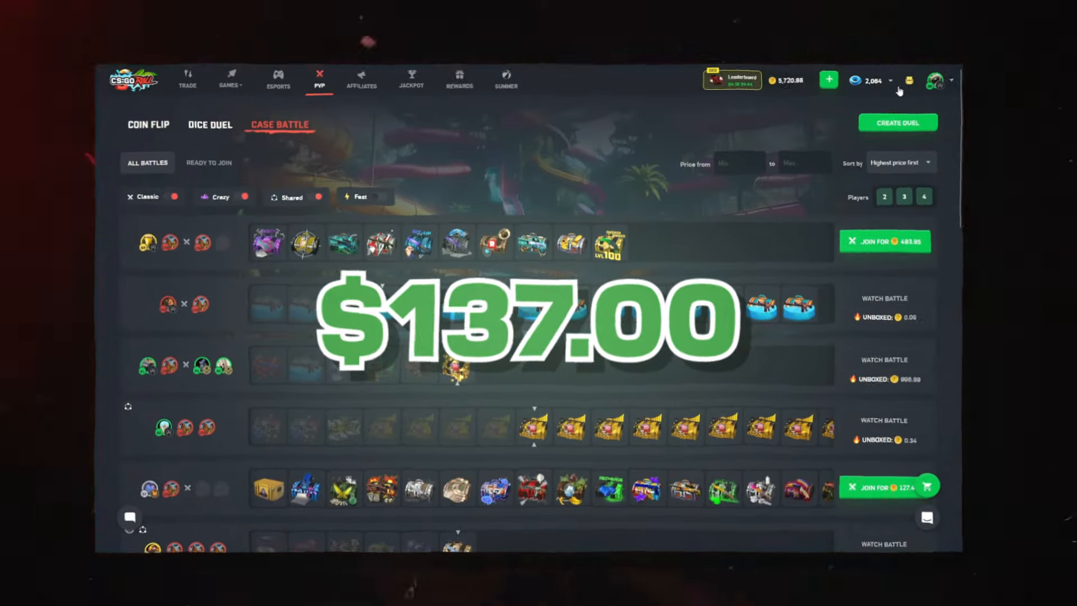
click(896, 122)
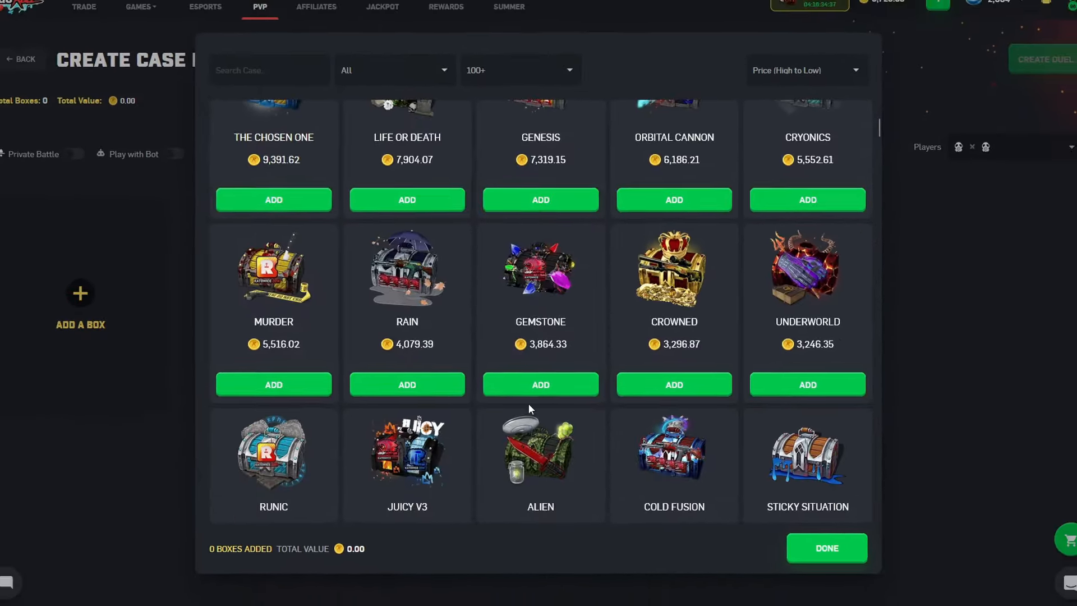
scroll(down, 3)
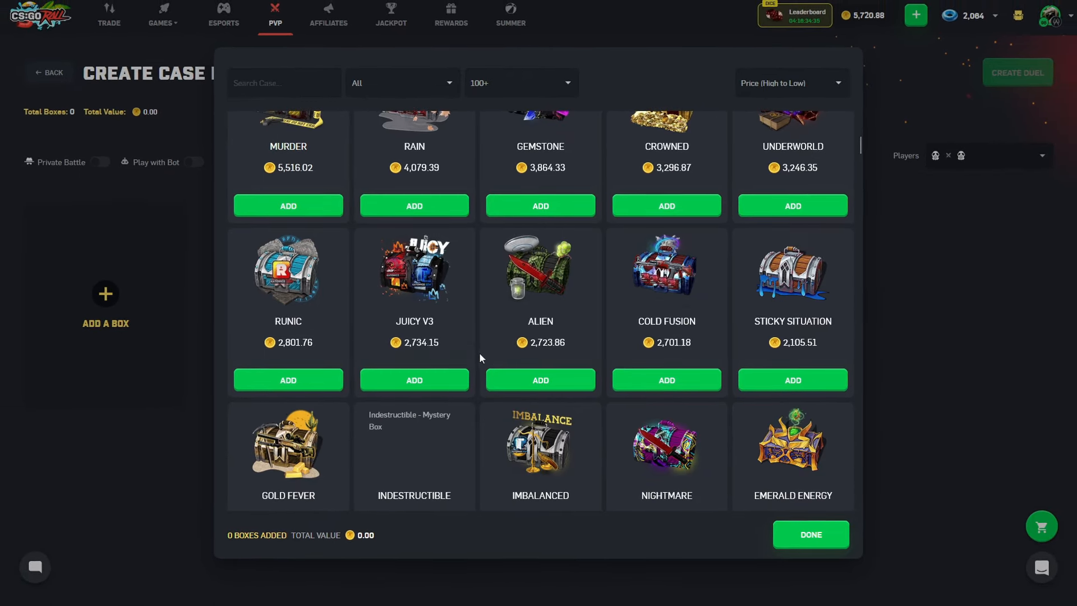
click(520, 82)
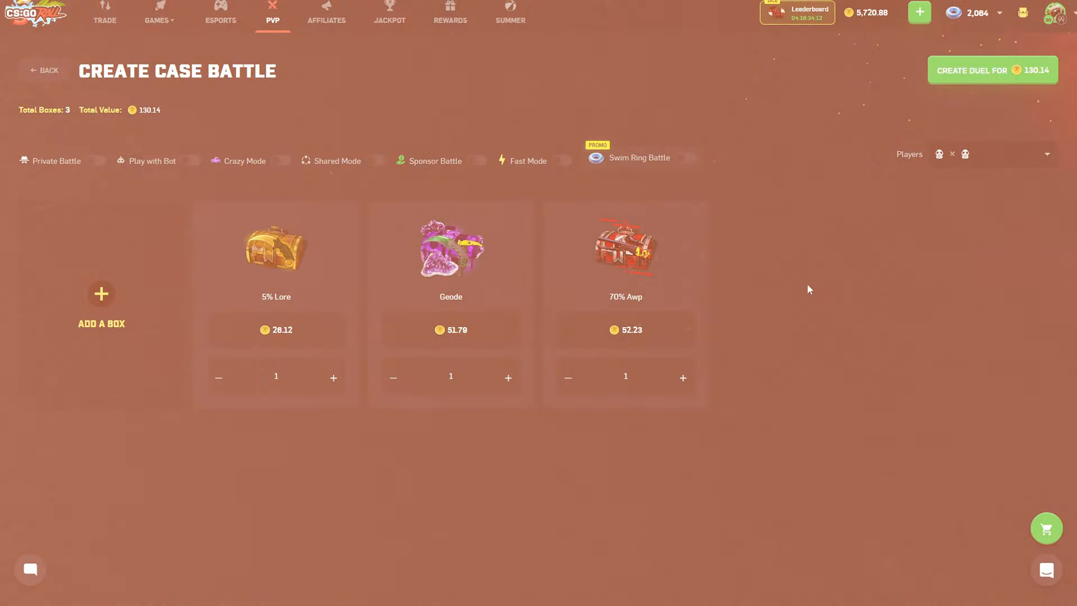
click(42, 70)
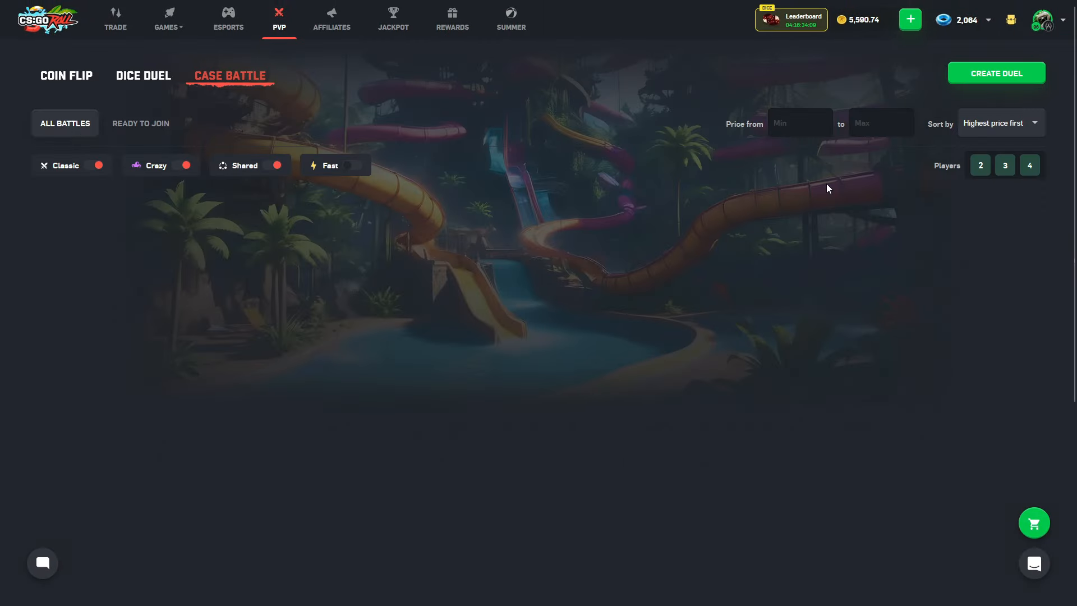
Step: Open the 130.14-coin battle, call a bot opponent, and let the three boxes open
click(995, 73)
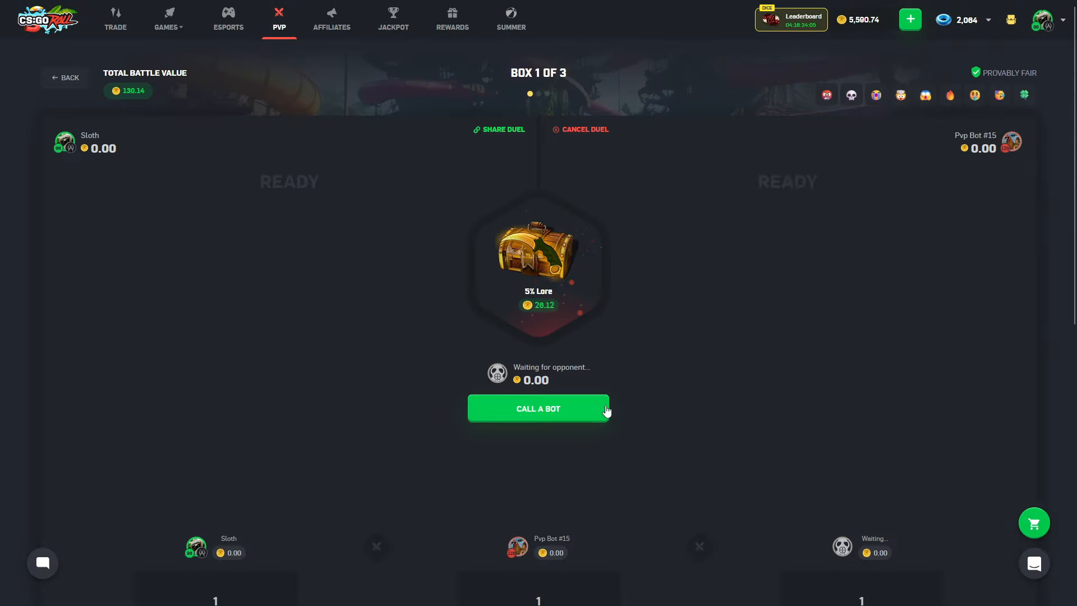
click(538, 407)
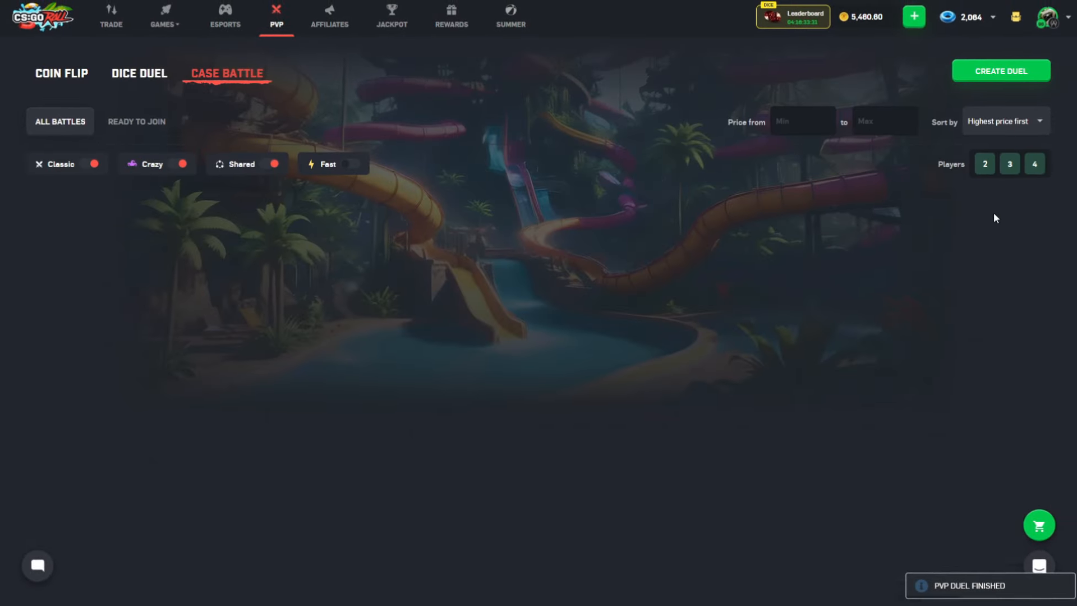
Step: Create a 982.18-coin 2v2 battle with 100+ boxes Volatile, Polymerization and Hypothermia
click(999, 70)
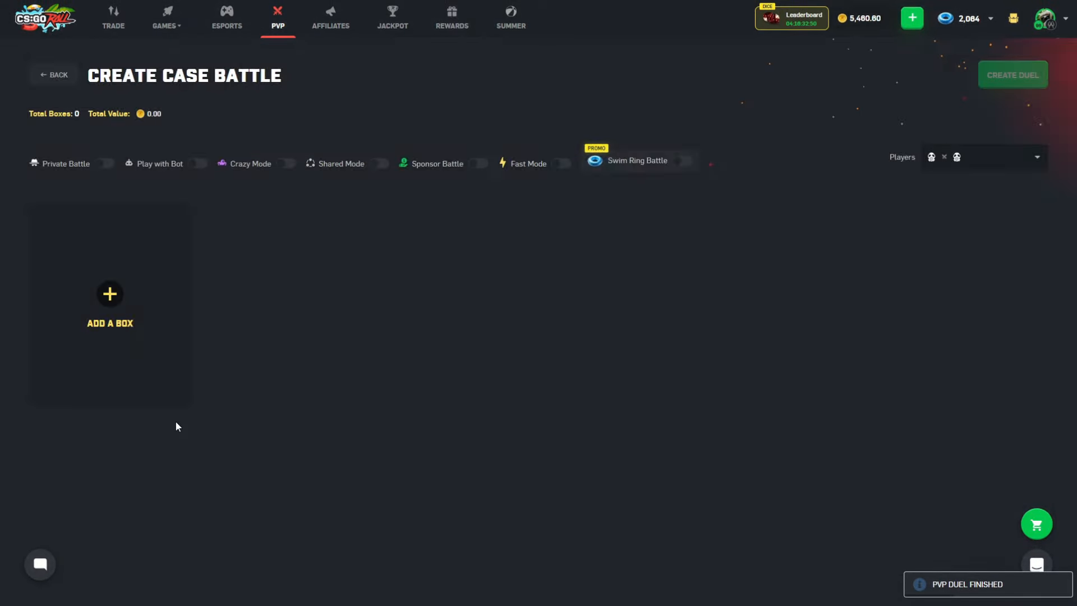
click(110, 294)
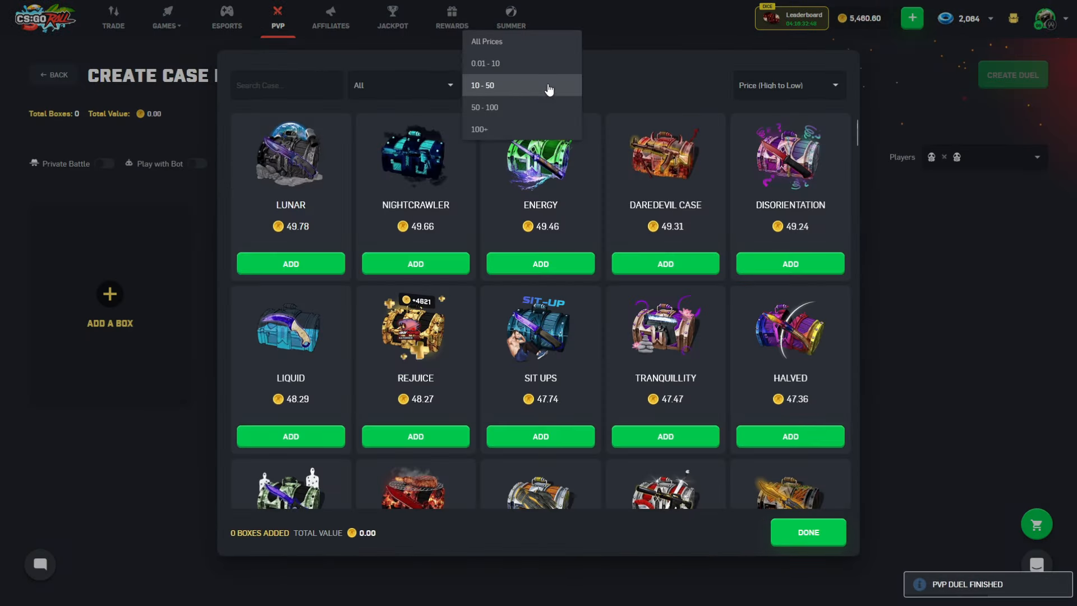
click(480, 129)
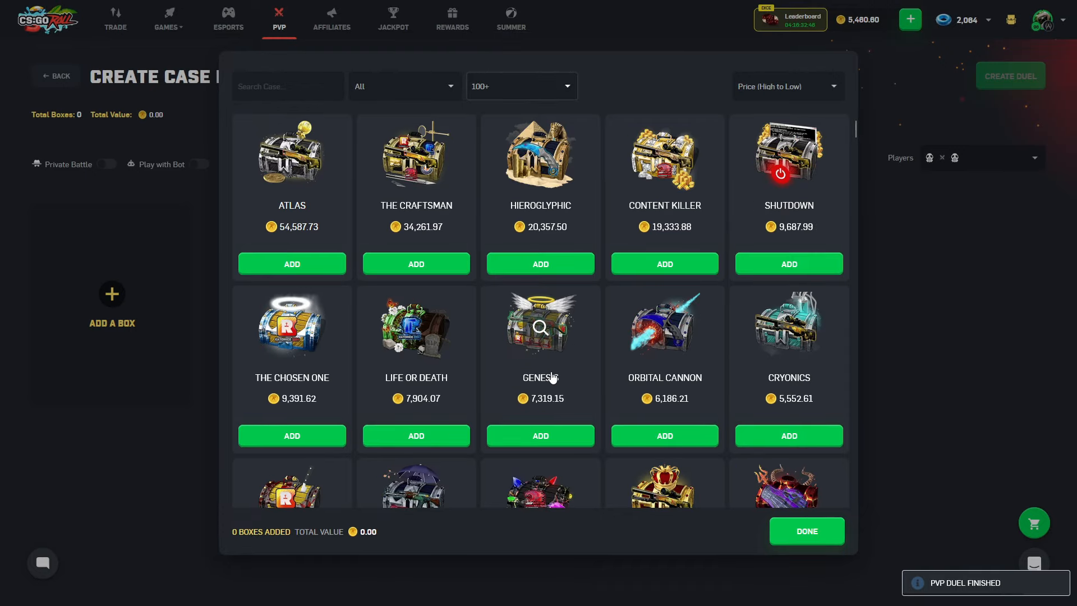
click(806, 530)
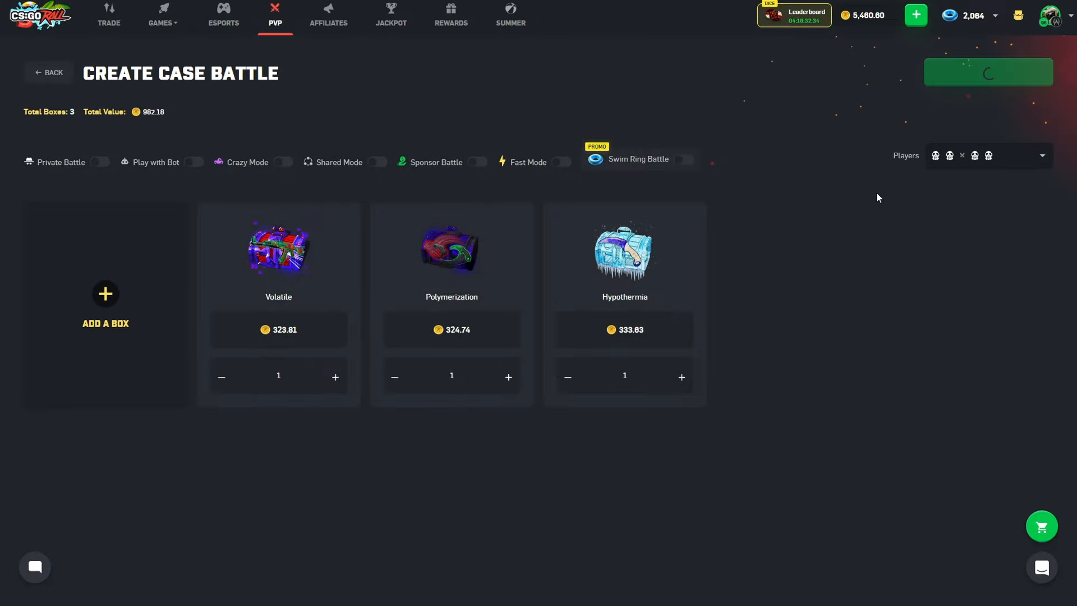
click(987, 71)
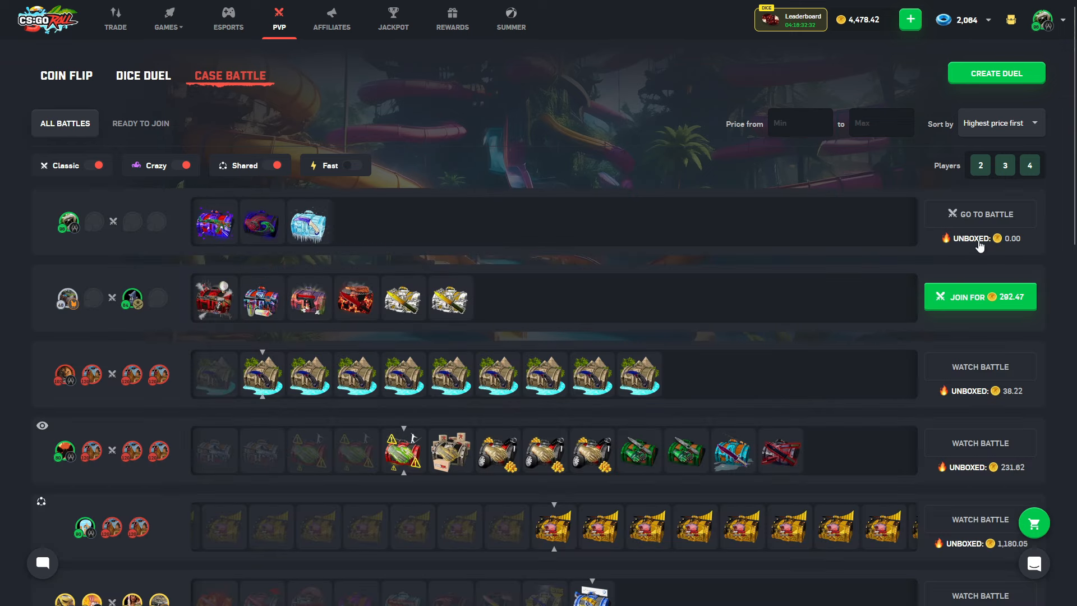
Step: Open the 2v2 battle and call bots into the empty seats until it completes
click(979, 214)
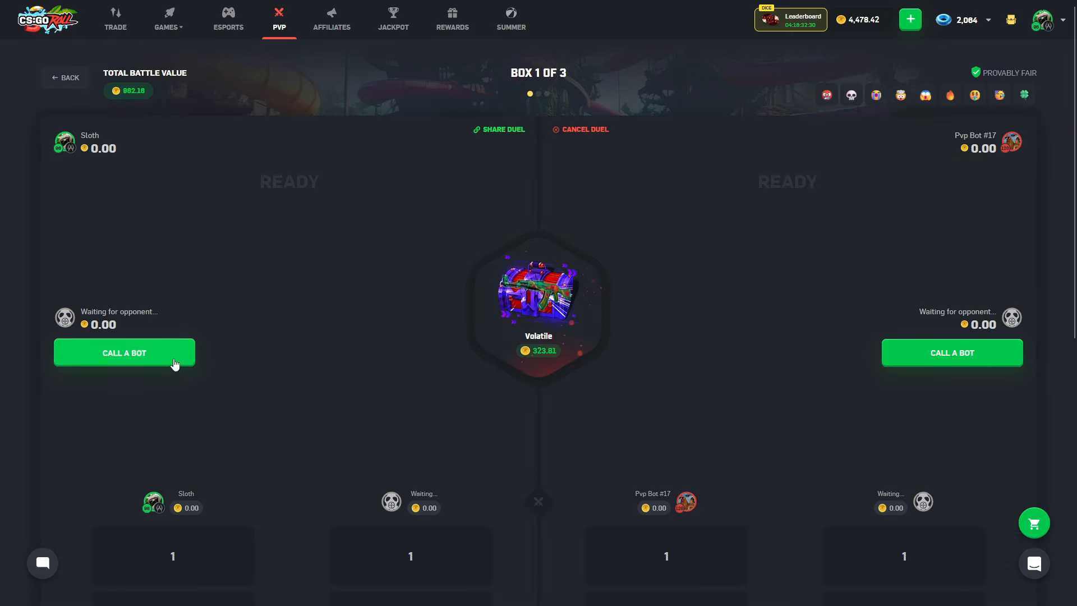
click(123, 353)
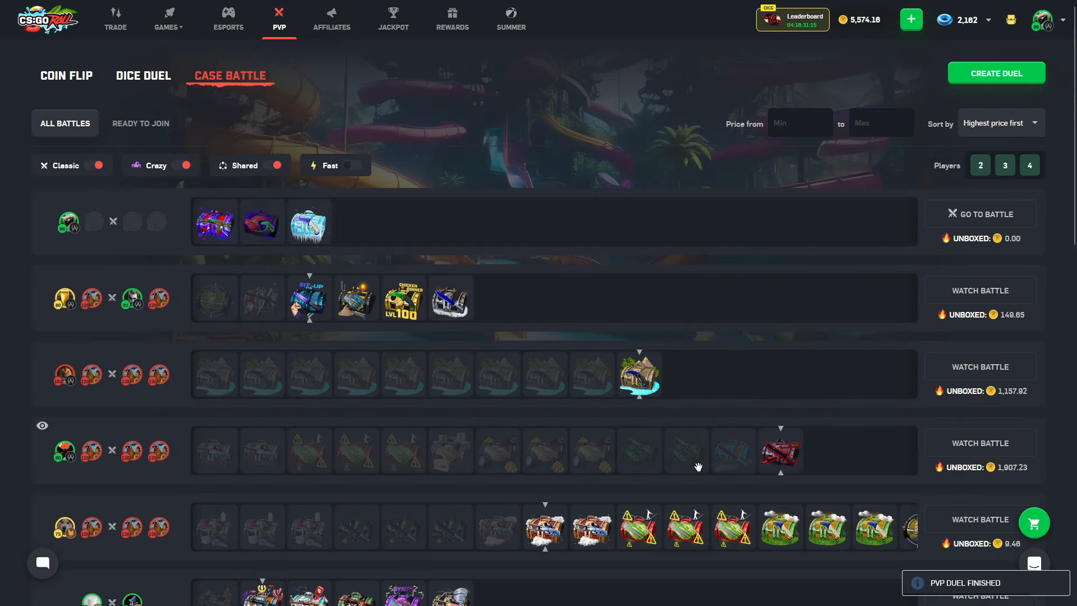
Step: Rerun the 982.18-coin battle against bots, winning 3,379.01 coins
click(979, 214)
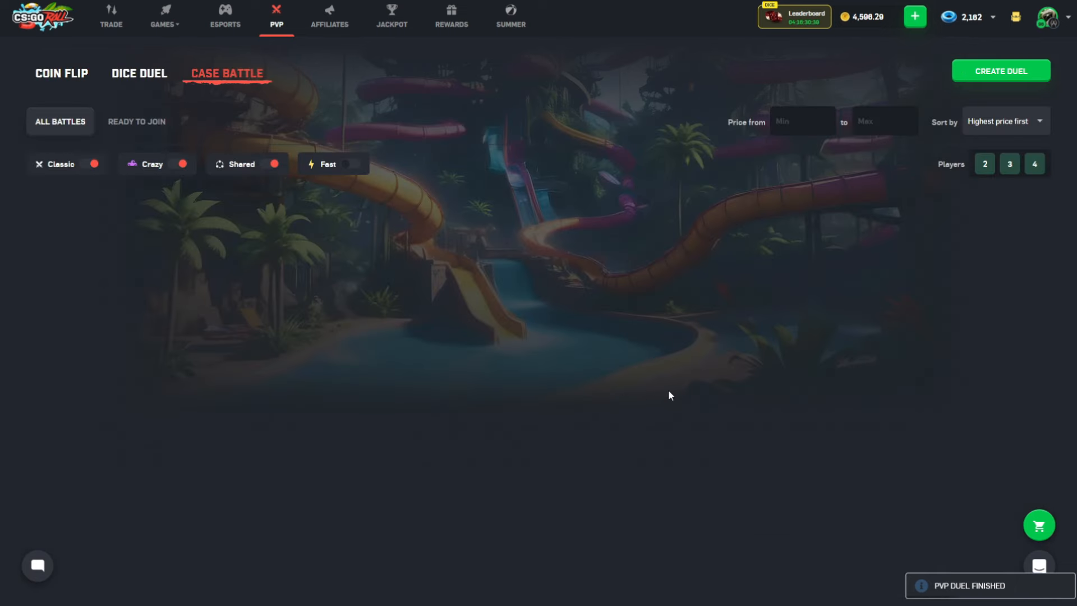
scroll(down, 3)
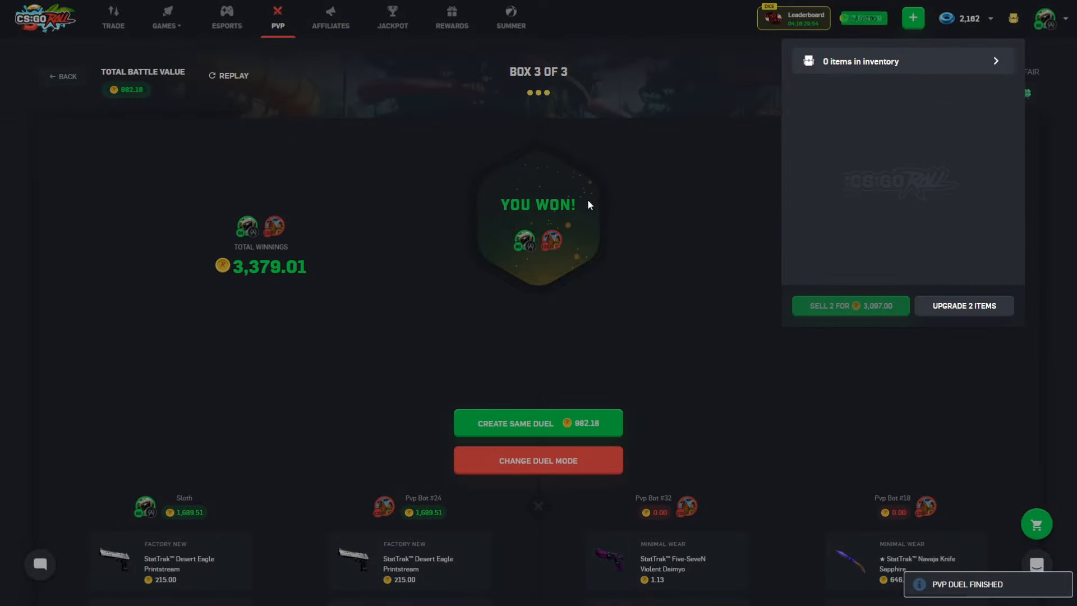
Step: Sell the two won items and begin picking boxes for a new battle
click(538, 460)
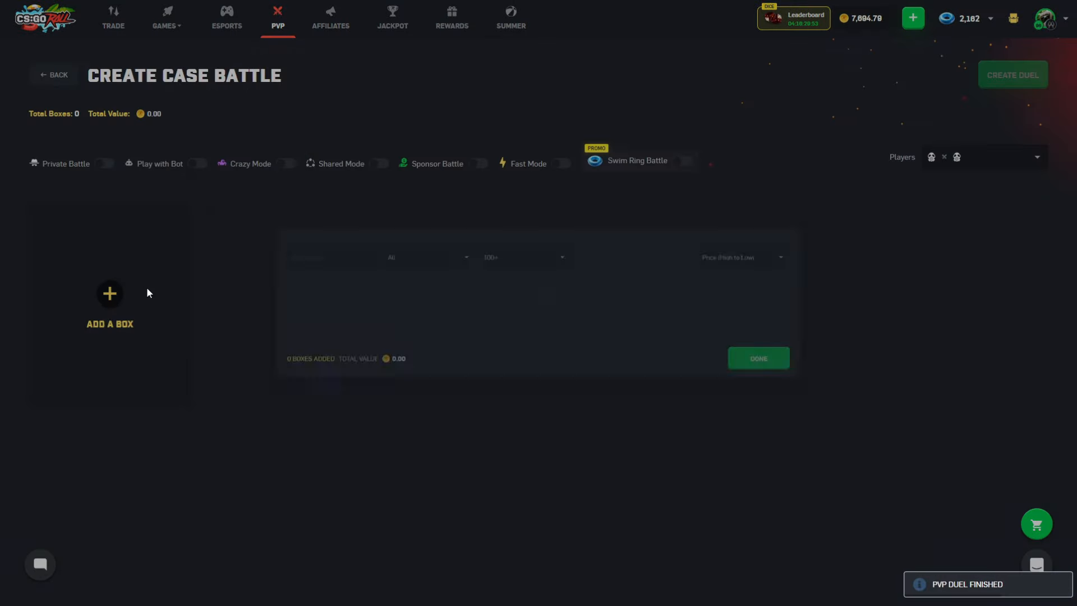
click(109, 293)
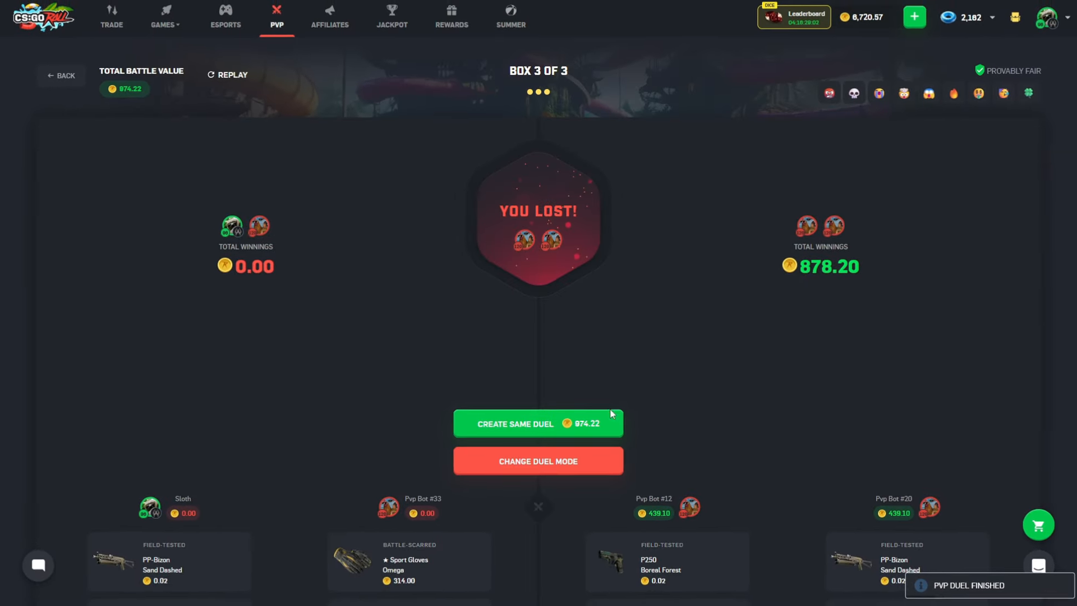
Step: Replay the lost 874.22-coin battle, then return to the case battle list
click(538, 461)
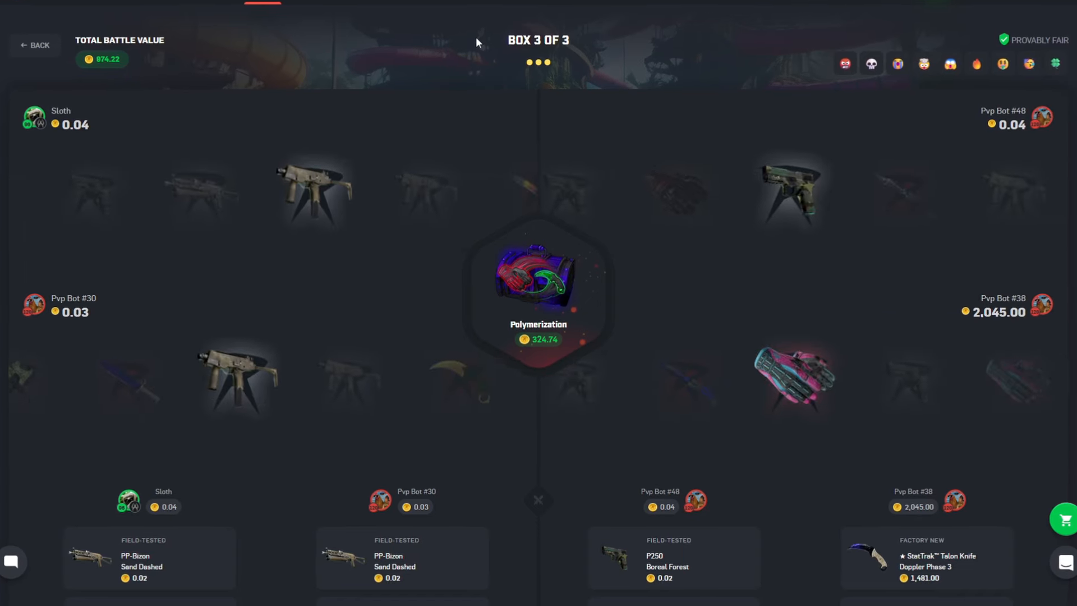
click(34, 46)
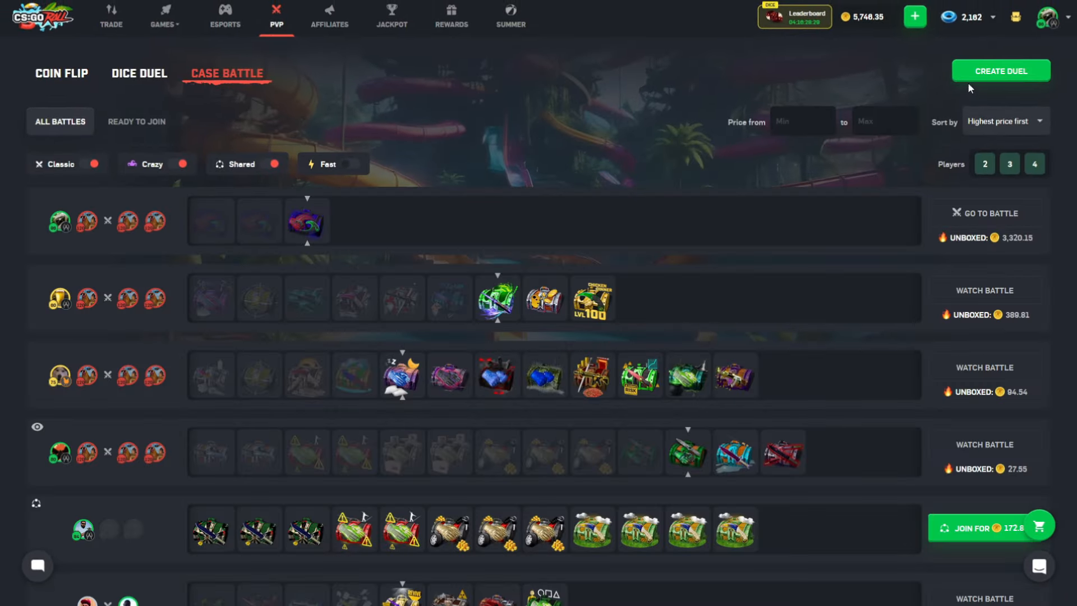
Step: Begin a fresh case battle setup and bring up the box catalogue
click(913, 16)
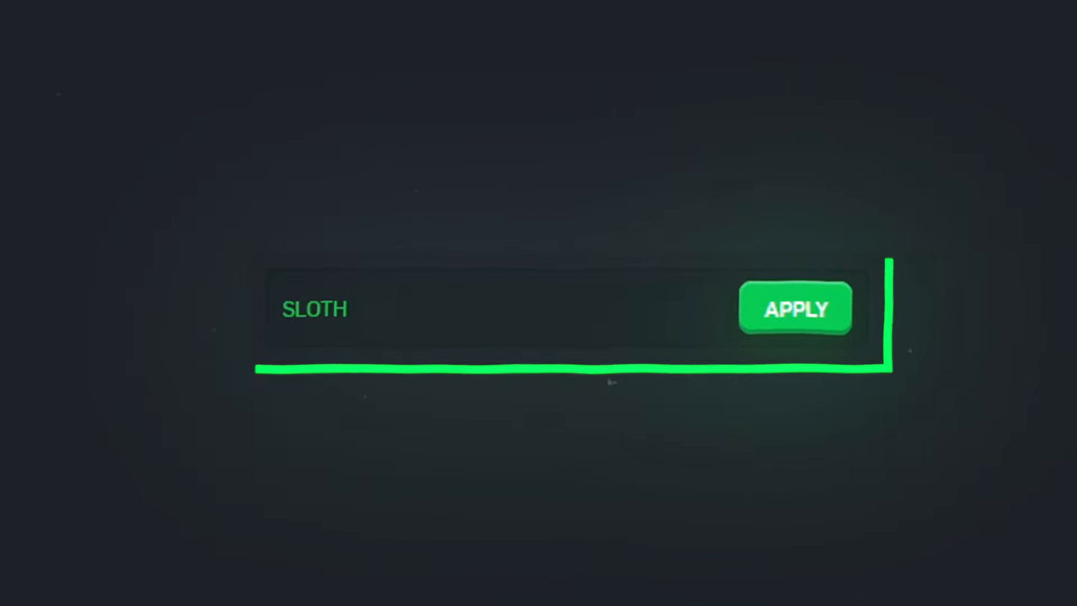
click(795, 309)
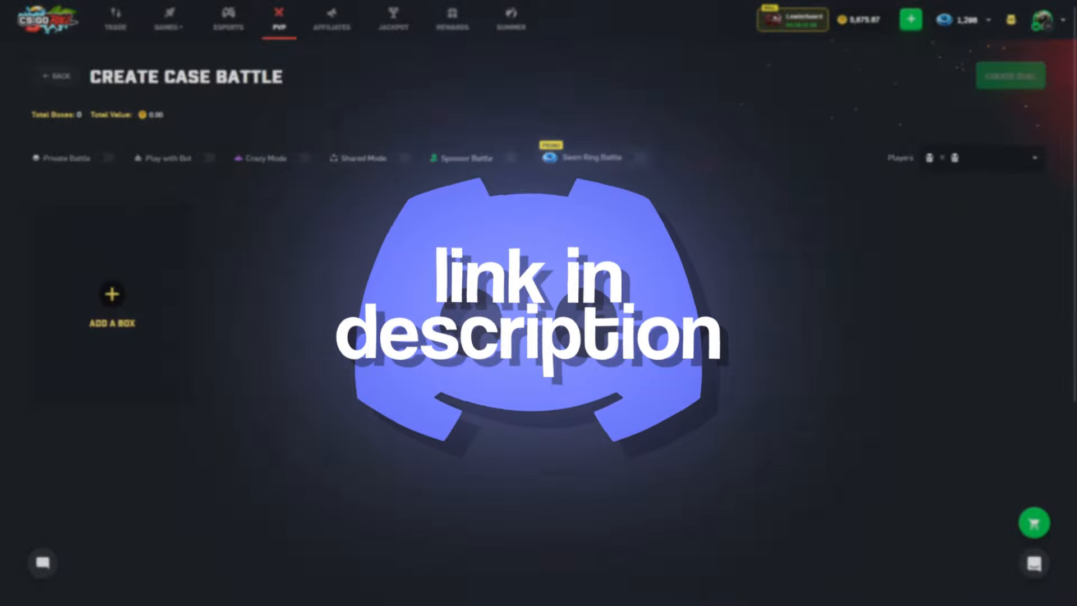
click(111, 305)
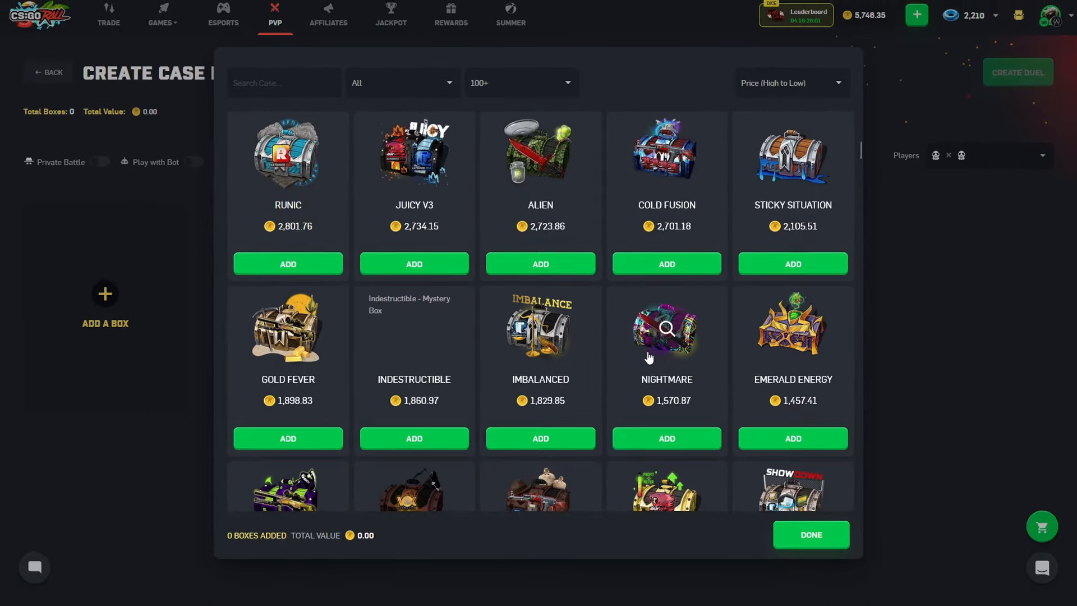
Step: Create the 2,380.20-coin three-box battle starting with Mismatch, open it, and call a bot
scroll(down, 3)
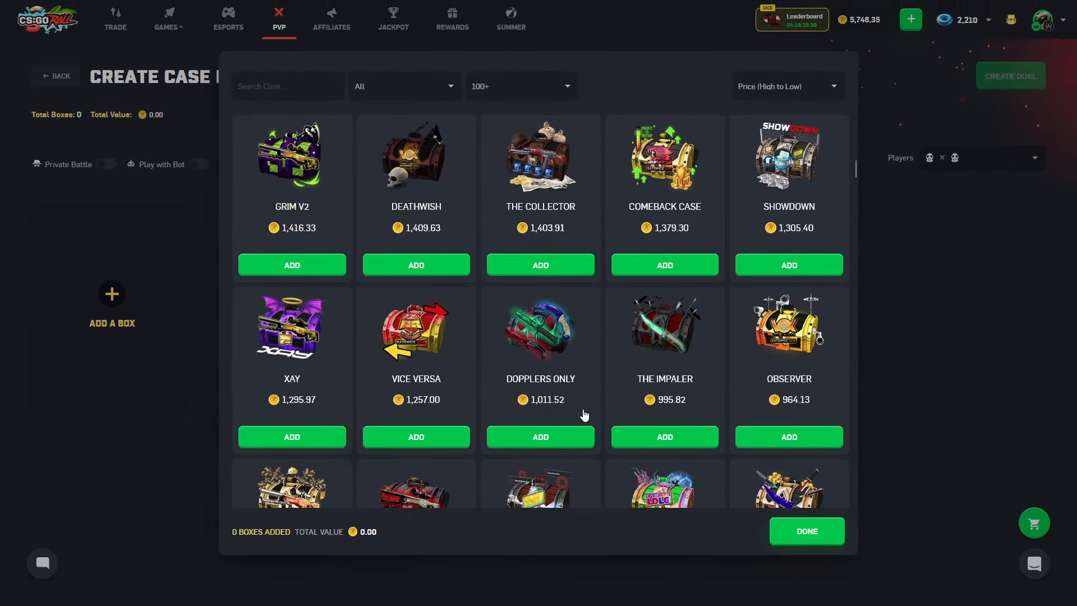
click(805, 531)
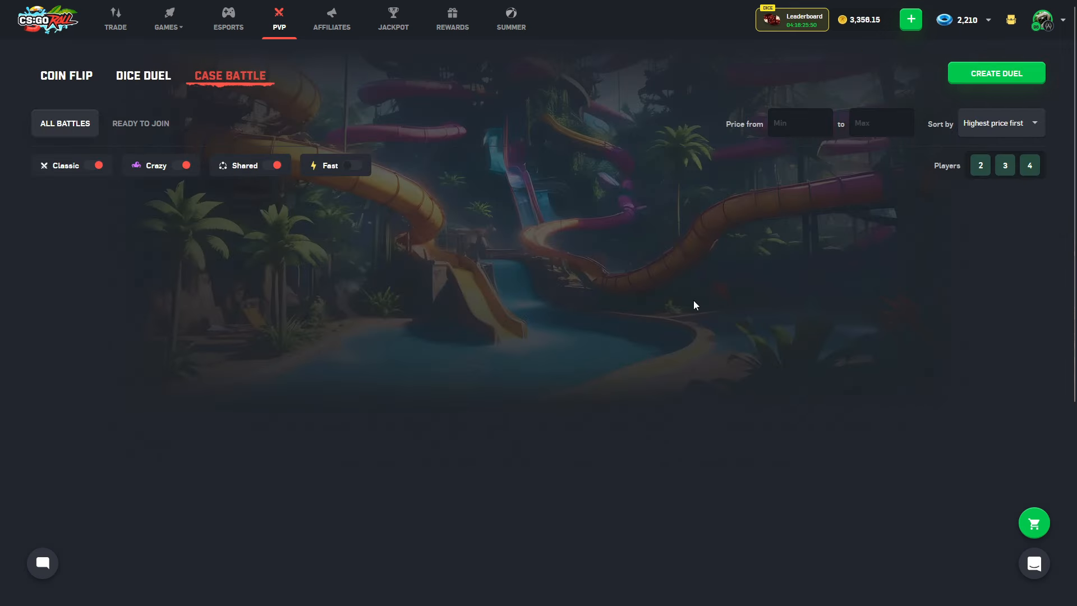
click(995, 74)
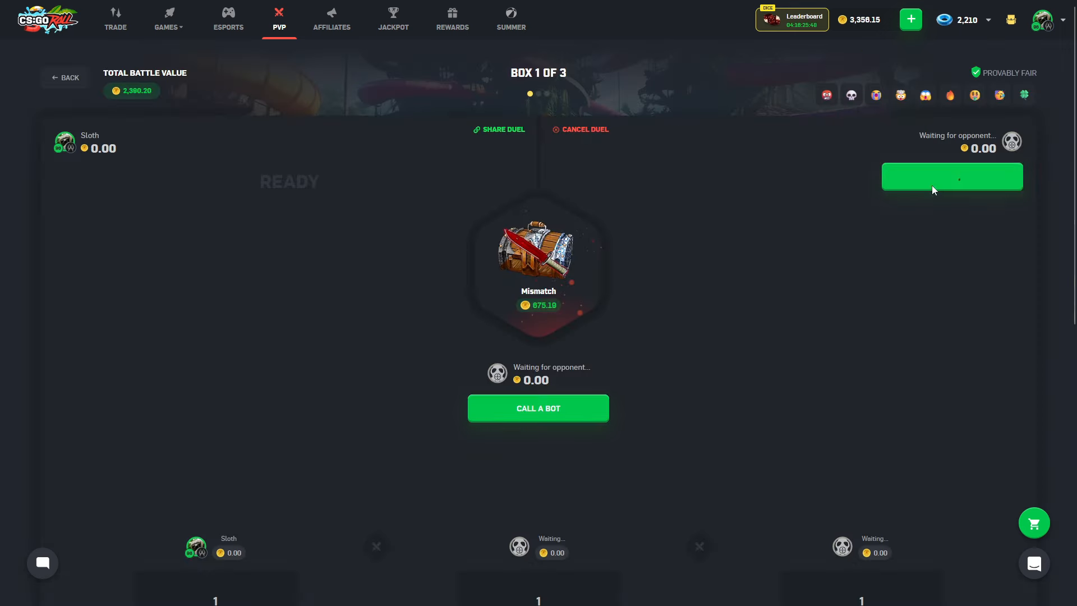
click(538, 408)
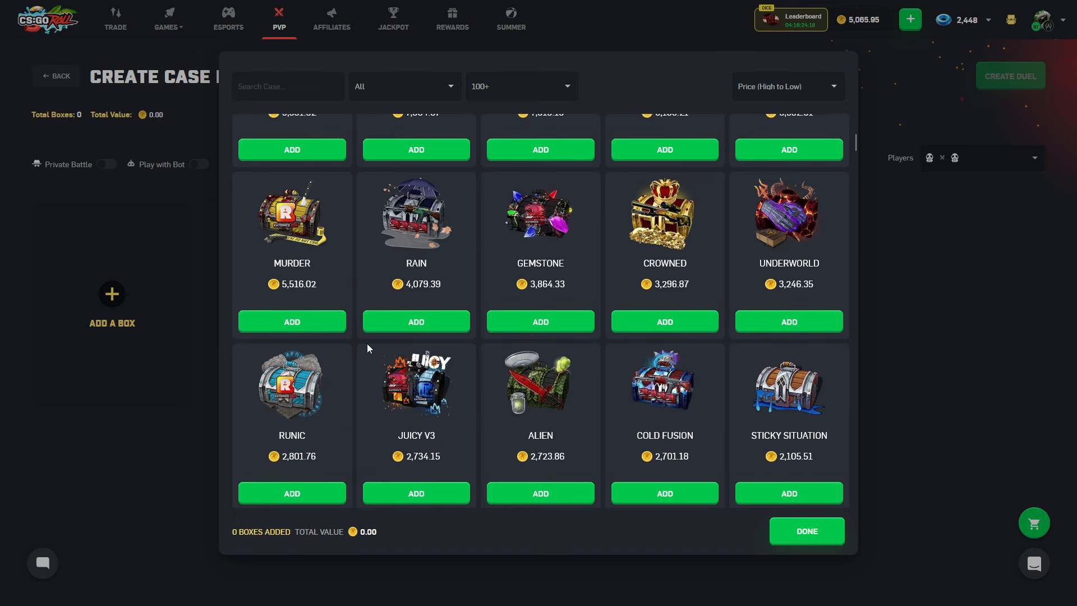
Step: Create the 1,525.81-coin battle with Divided, Kazlic and Coral boxes against bots
scroll(down, 3)
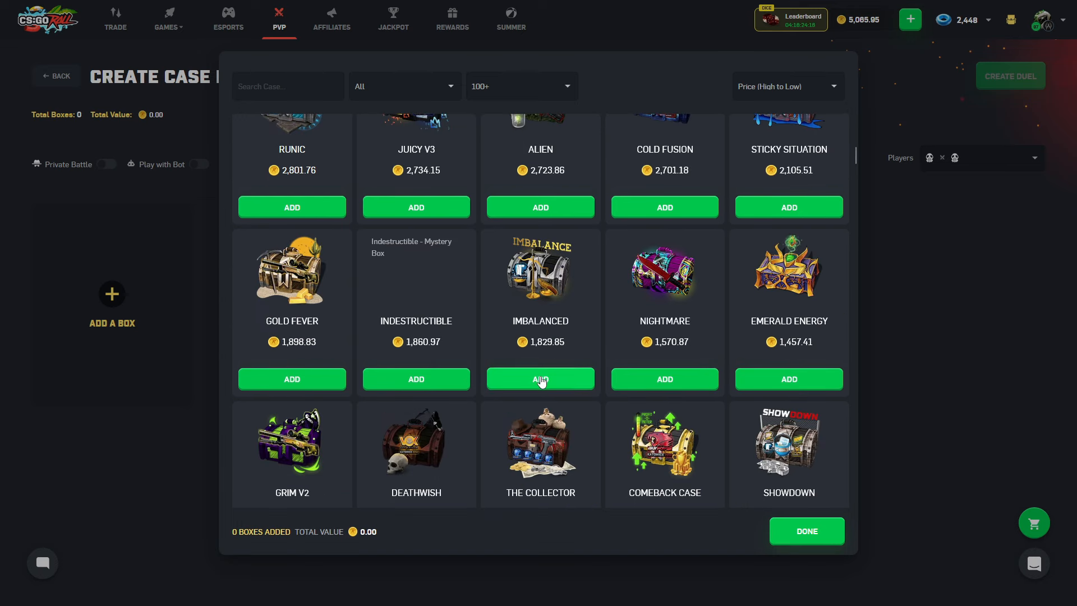
scroll(down, 3)
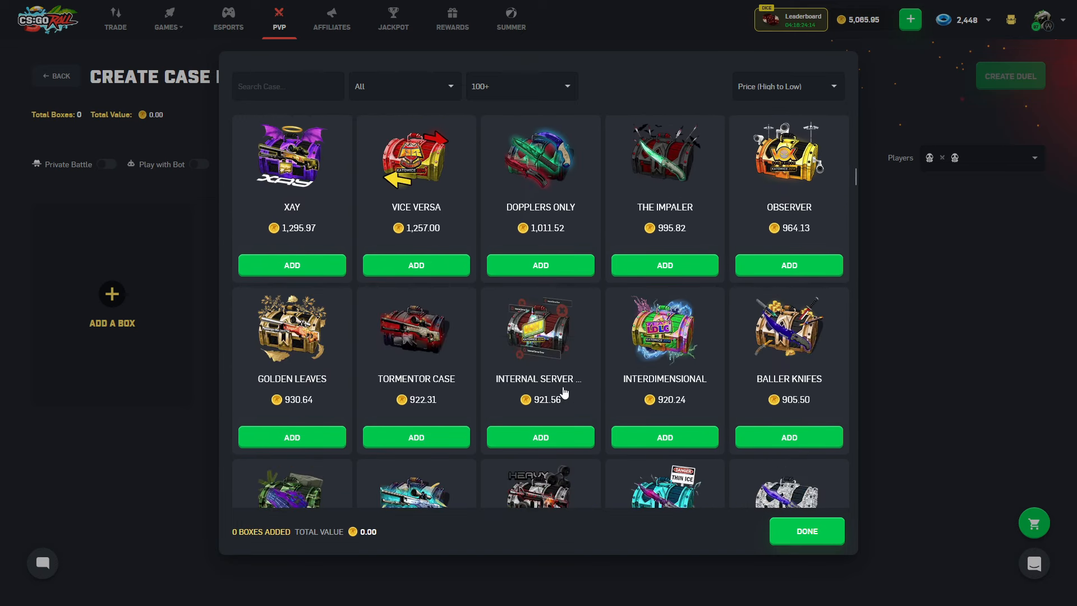
scroll(down, 3)
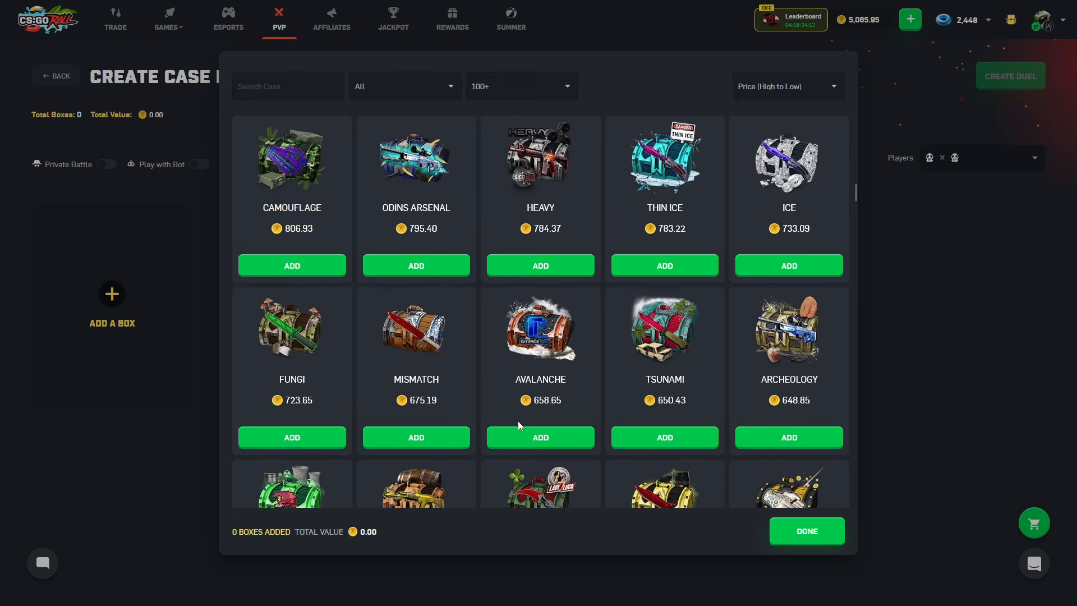
click(806, 531)
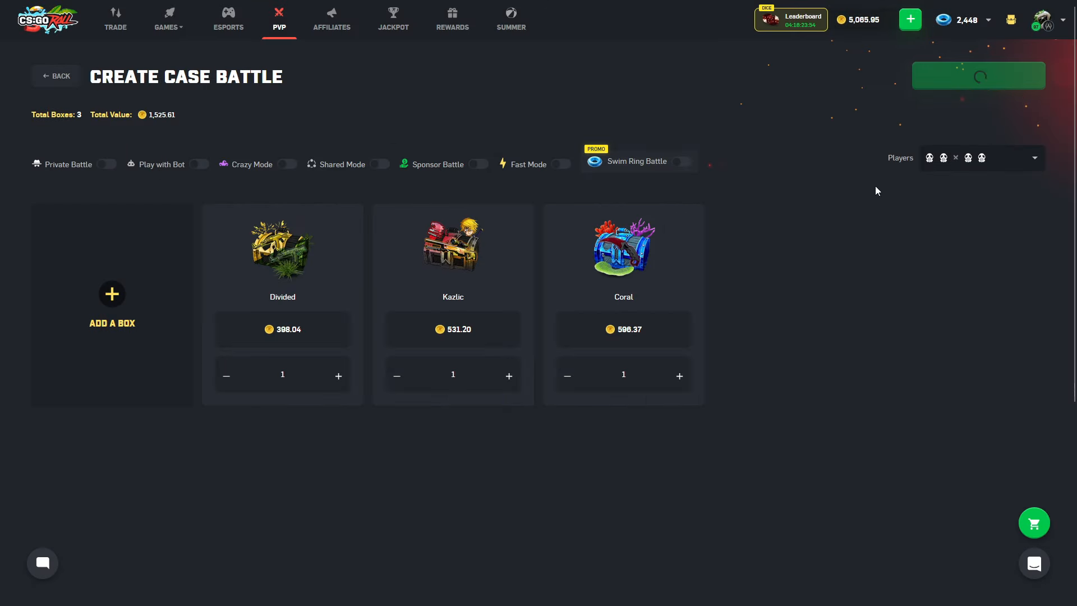
click(55, 76)
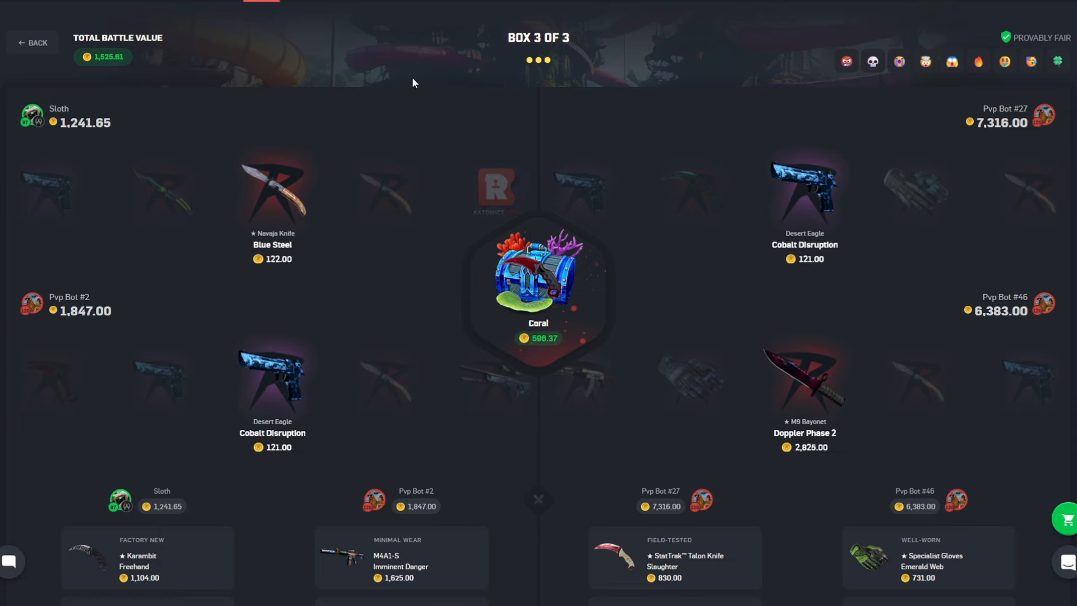
mouse_move(407, 124)
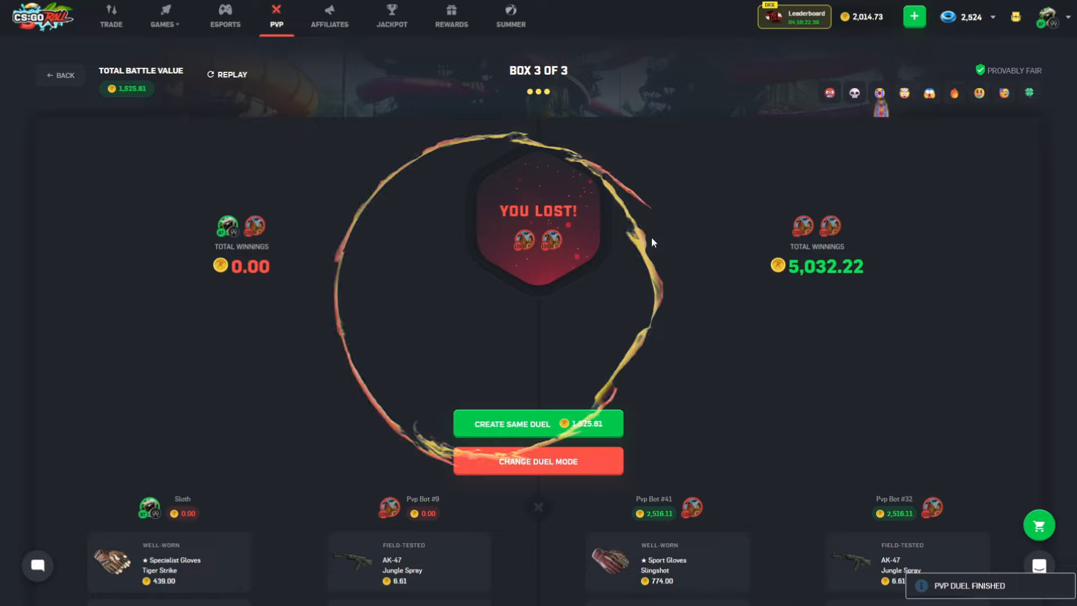
Step: Change duel mode, create the single Nightmare box duel and open the waiting battle
click(538, 423)
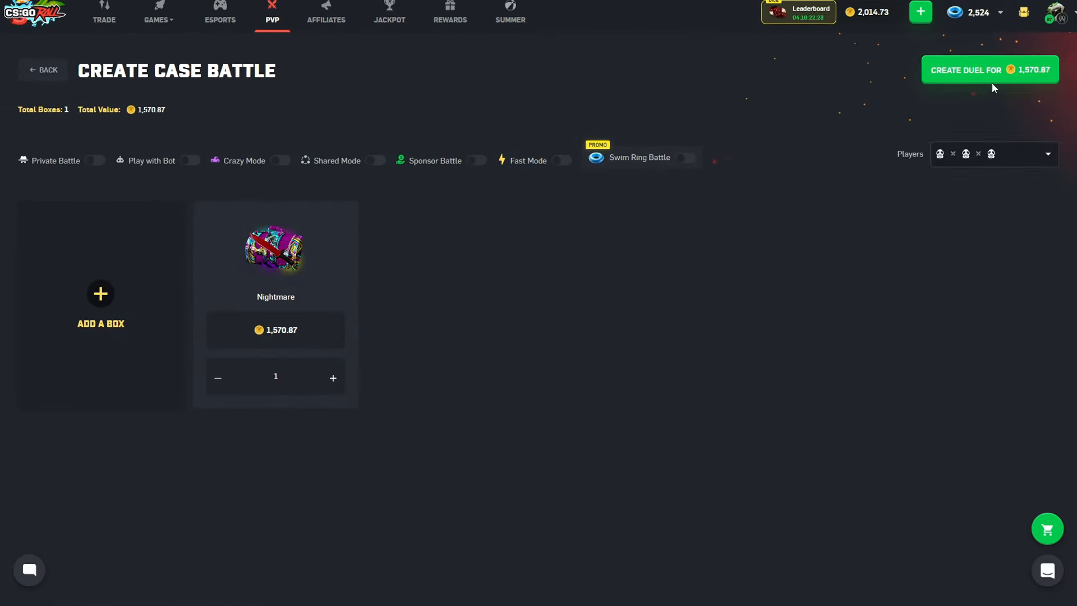
click(989, 69)
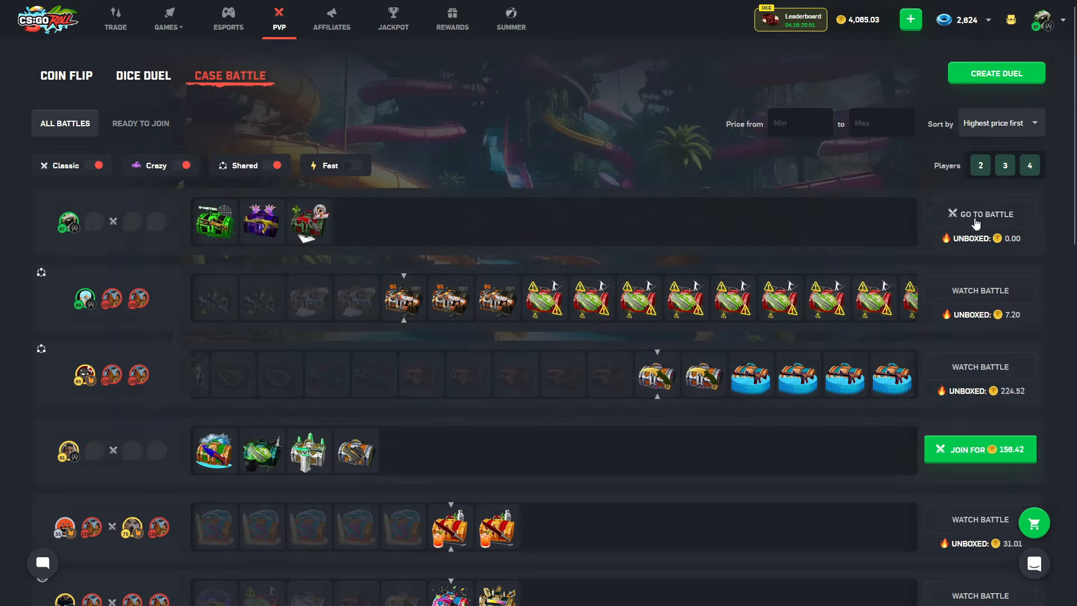
click(980, 214)
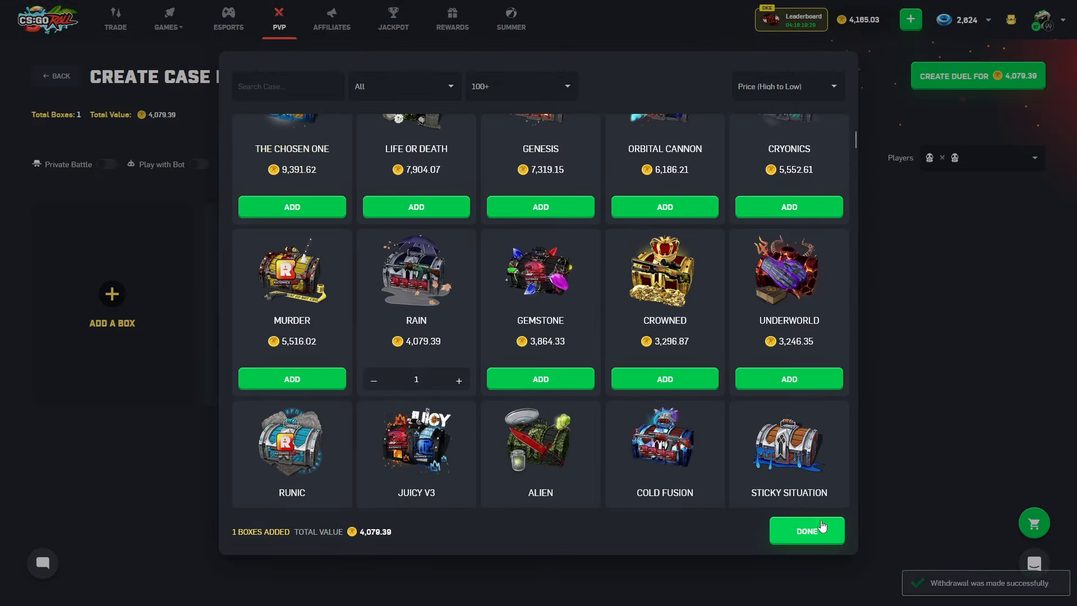
Step: Confirm the 4,079.39 Rain box, make it 2v2, create the duel and open it
click(807, 530)
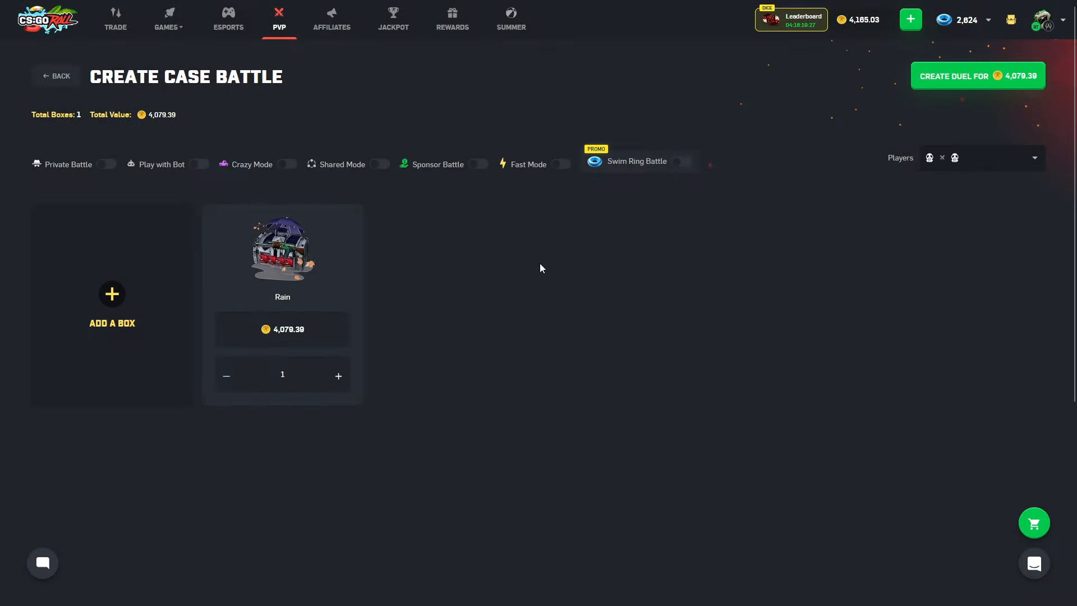
click(1034, 158)
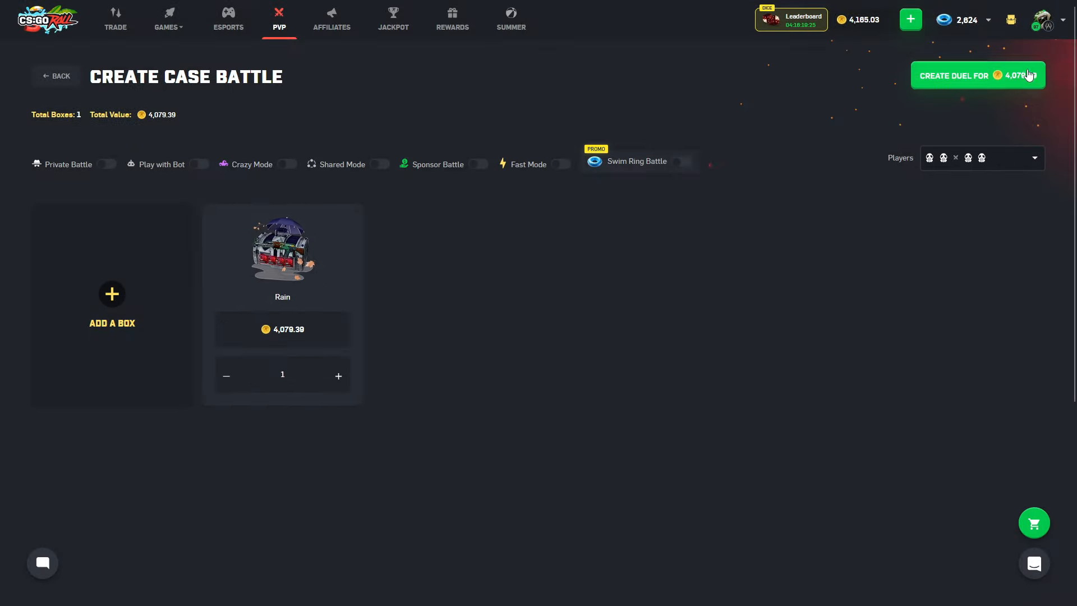
click(976, 76)
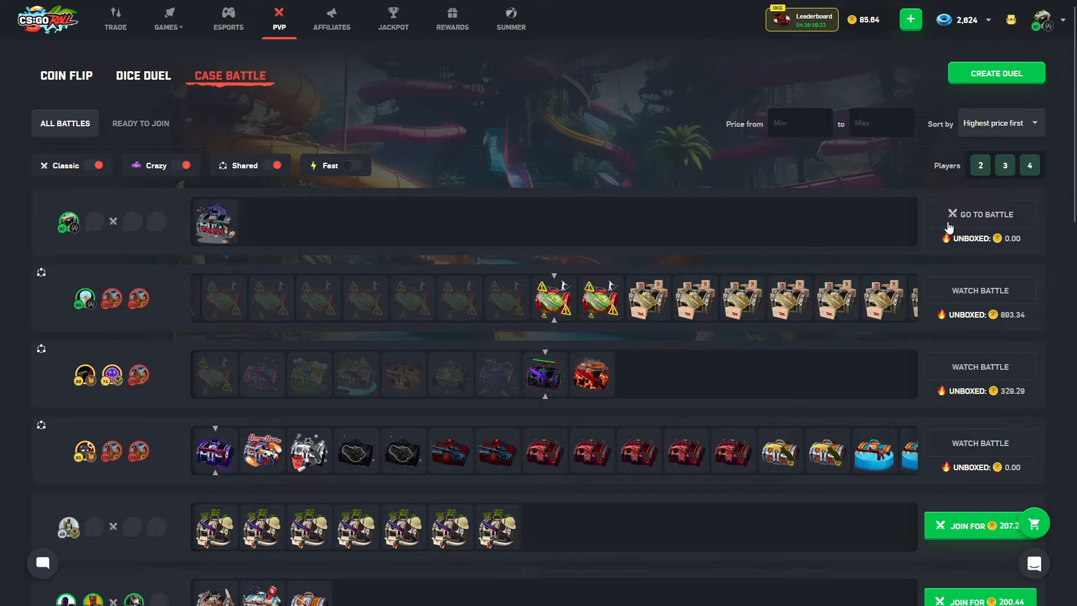
click(981, 214)
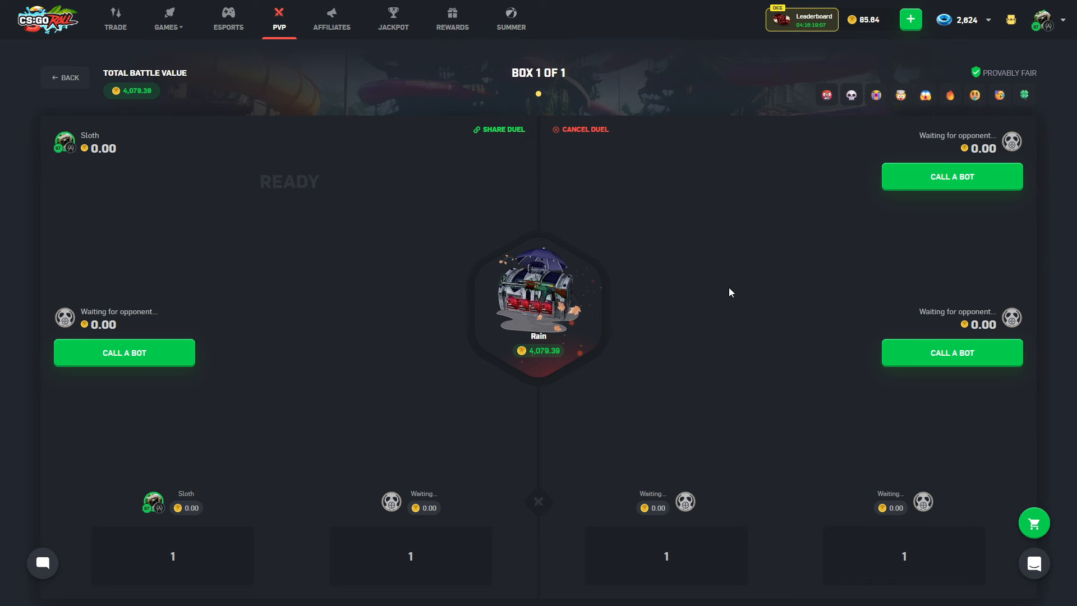
mouse_move(178, 370)
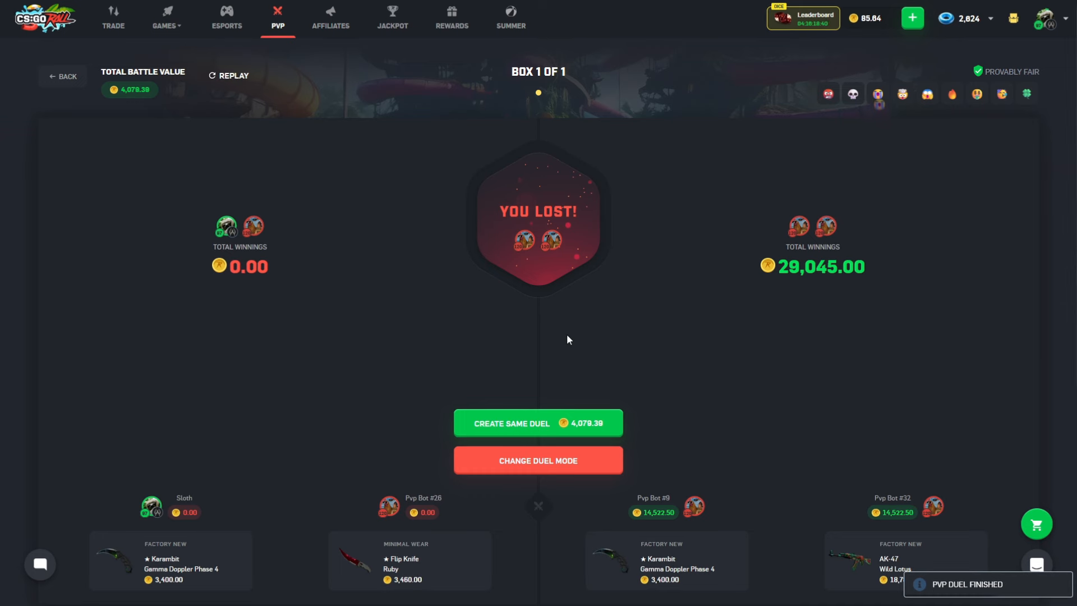
mouse_move(606, 299)
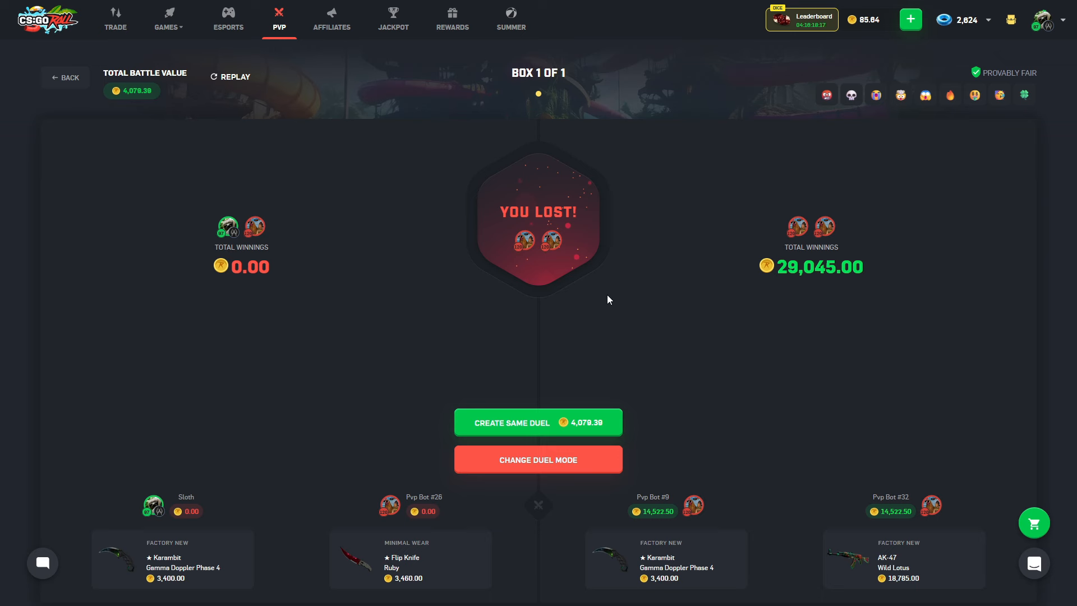
scroll(down, 3)
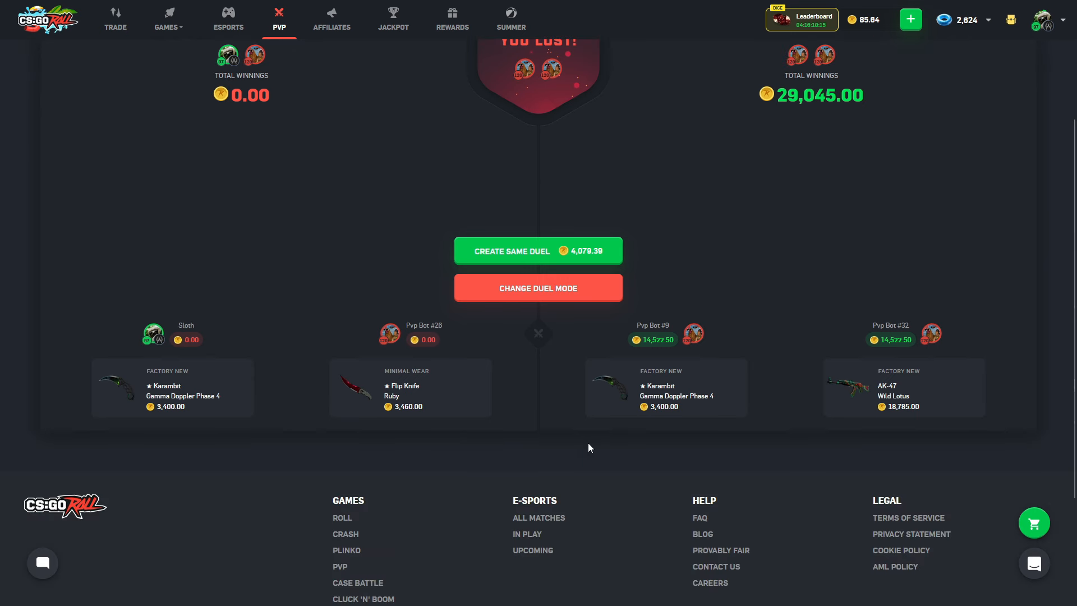